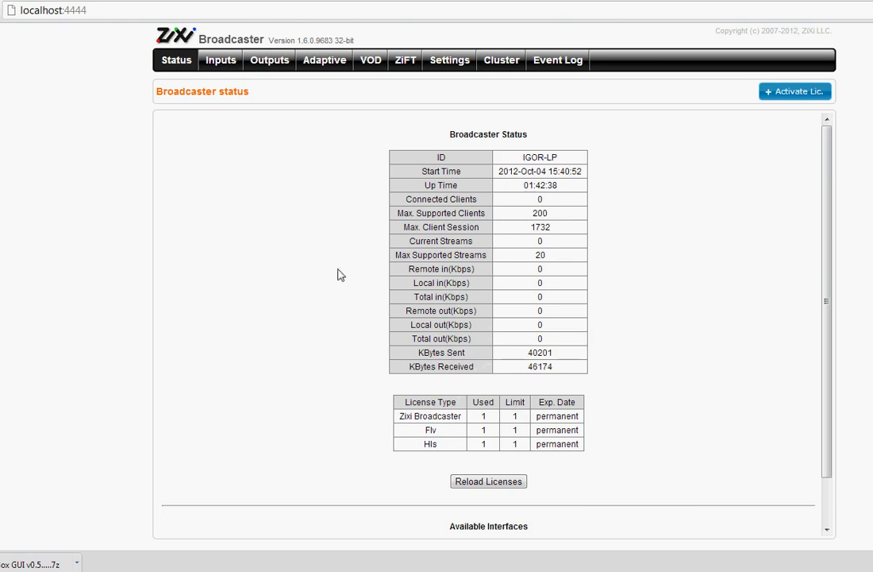
mouse_move(71, 40)
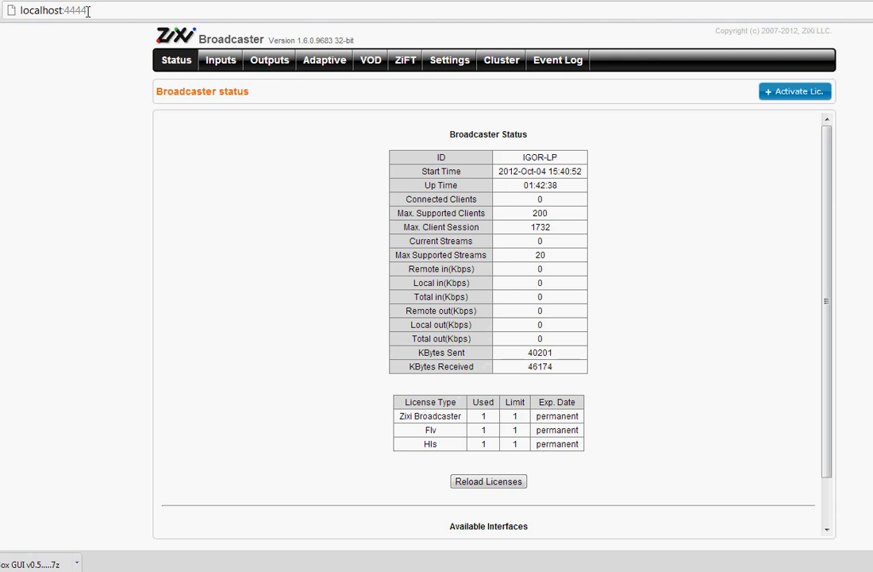
mouse_move(303, 191)
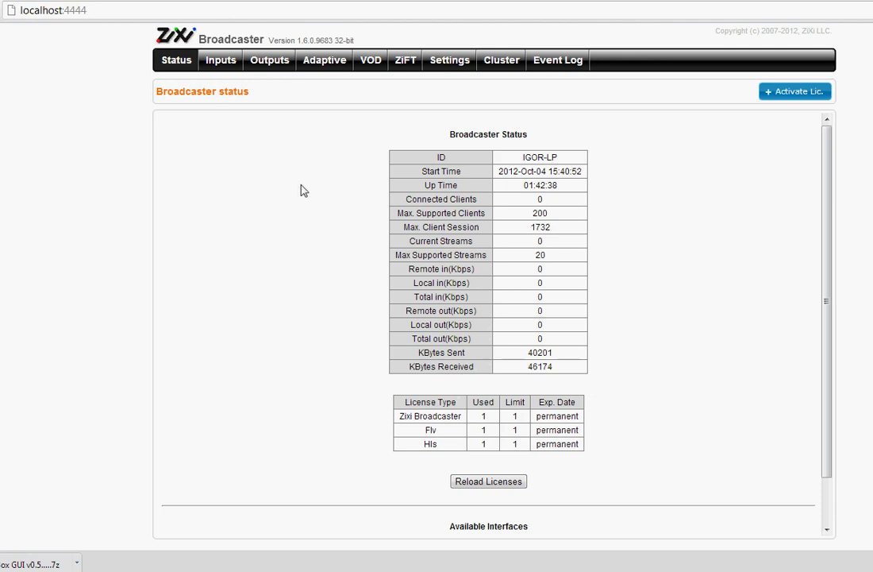
mouse_move(513, 435)
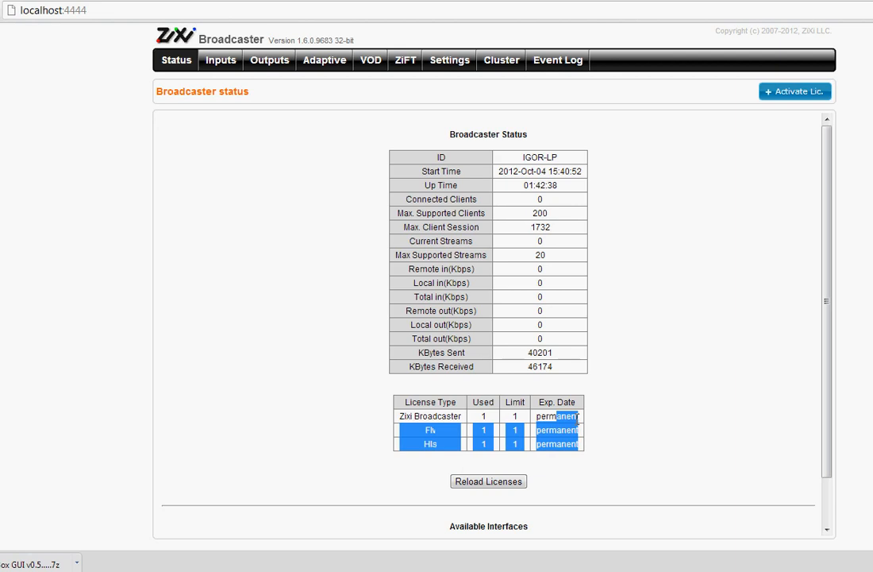
mouse_move(449, 61)
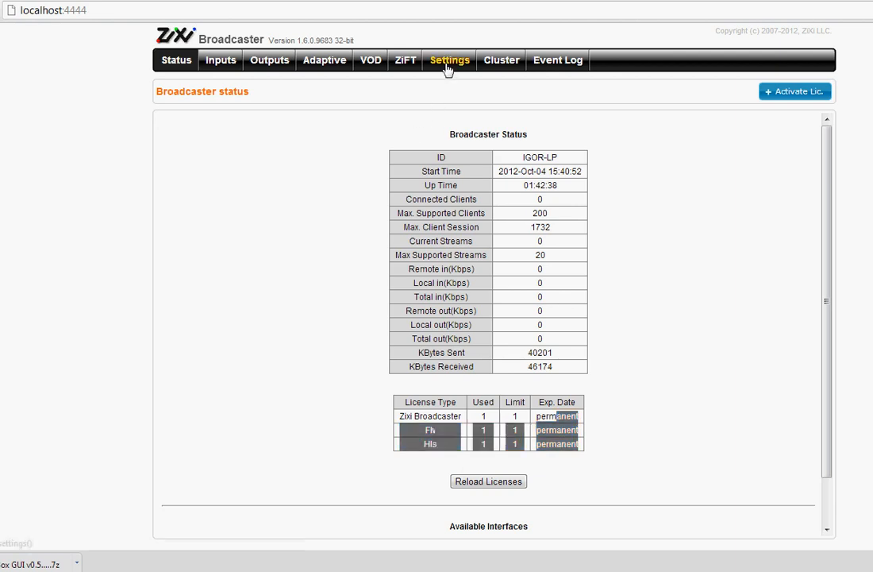
Review the broadcaster Settings, then show the empty Inputs list.
click(449, 60)
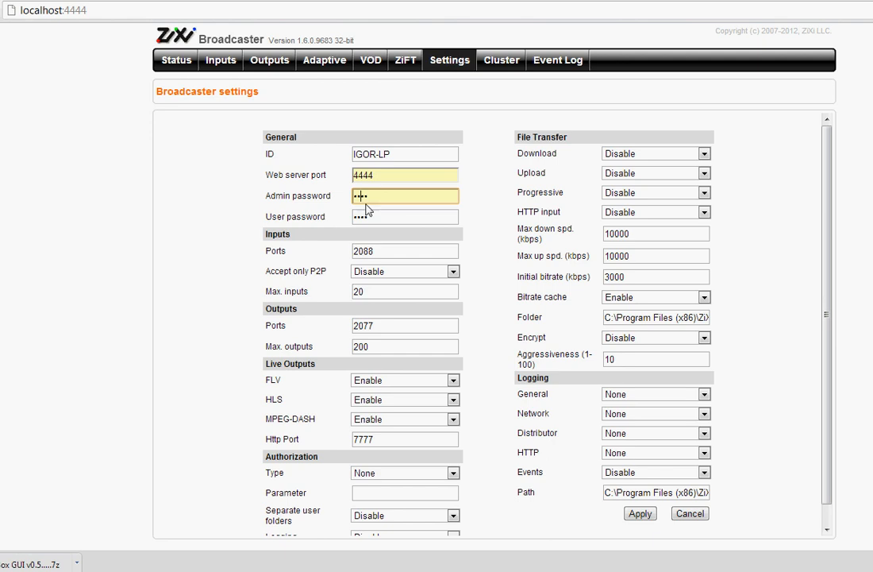
click(405, 216)
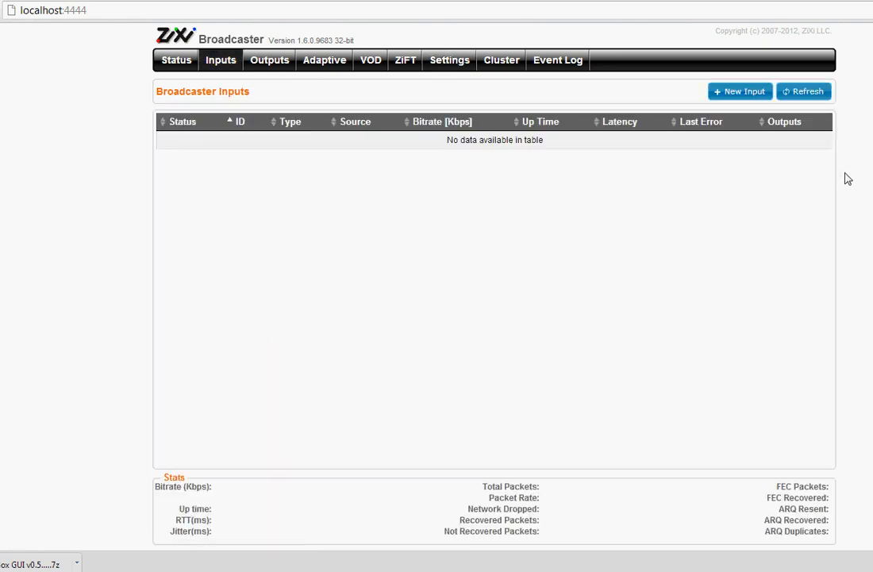
Add a push input with stream ID 'test' and begin a form for another input.
click(740, 90)
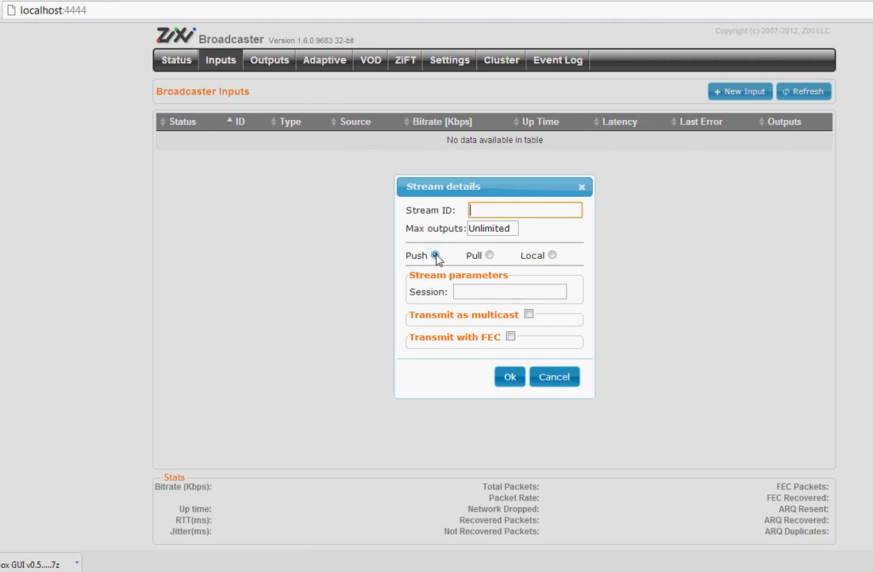
click(436, 254)
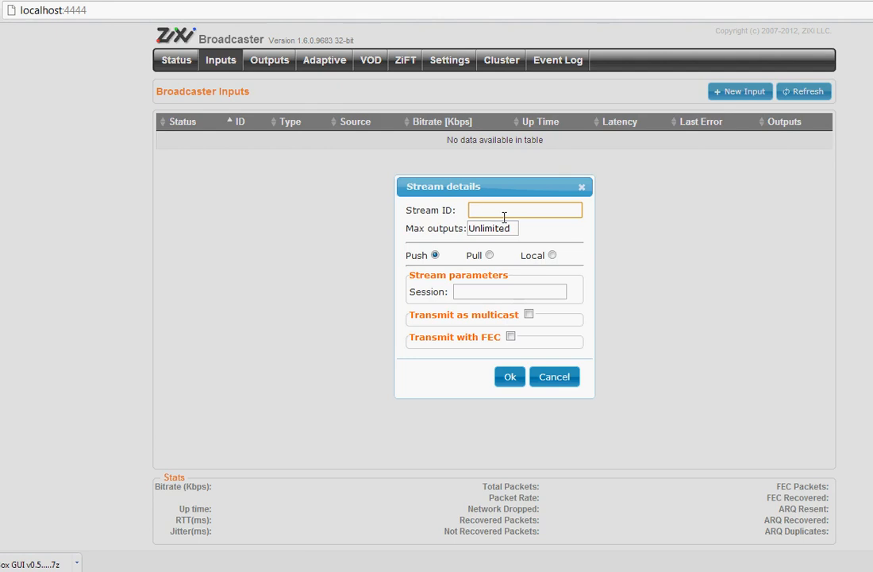
text(test)
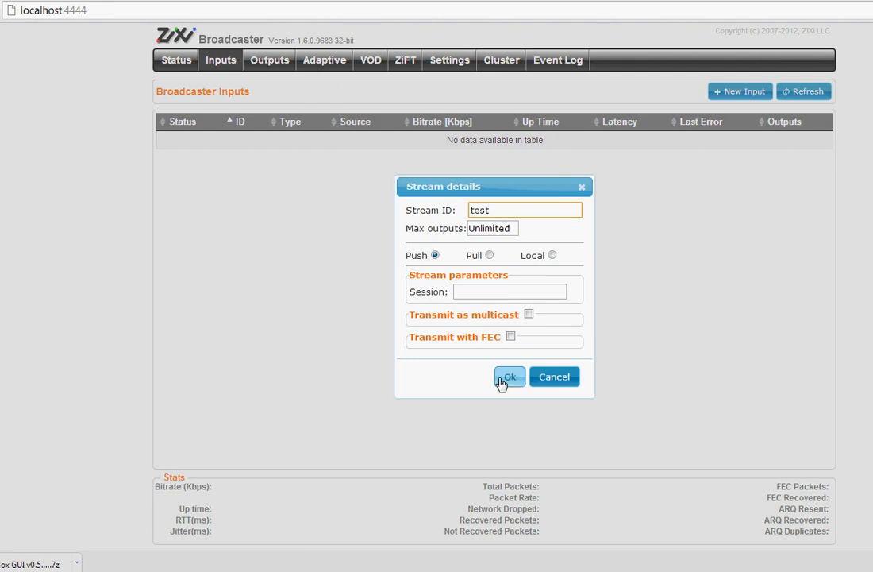
click(508, 376)
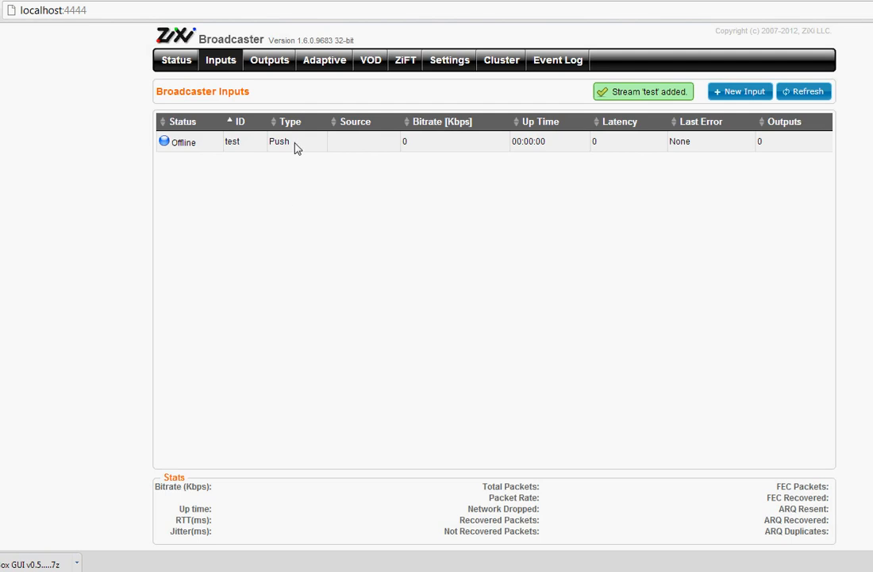
double_click(232, 142)
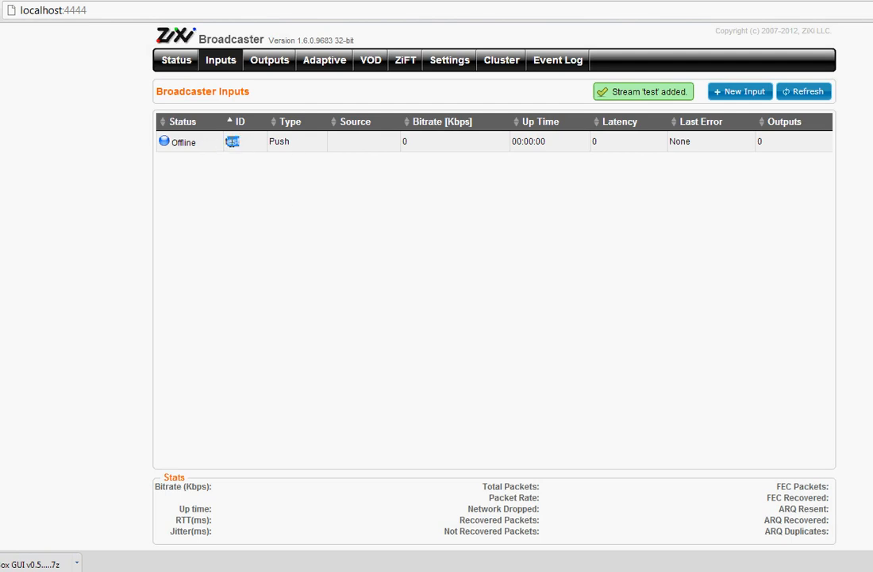
click(232, 141)
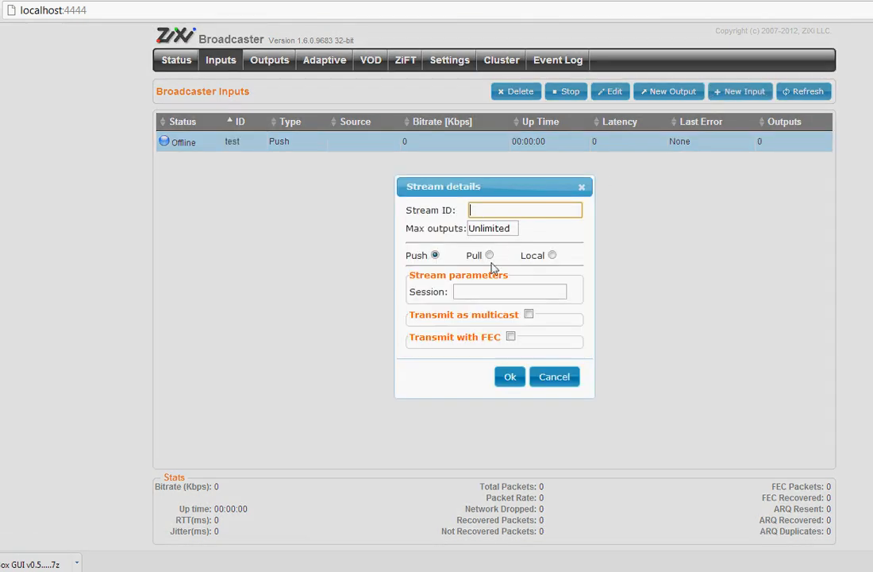
click(490, 254)
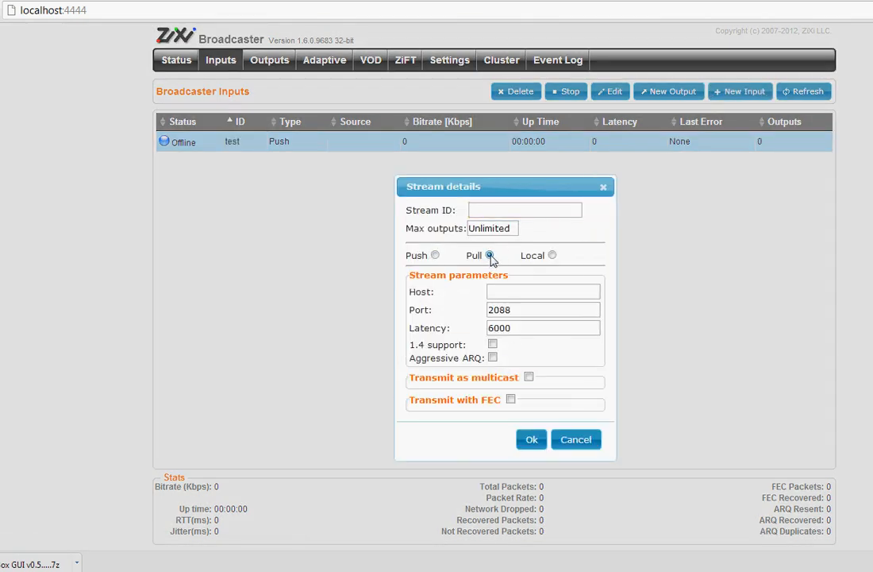
click(489, 254)
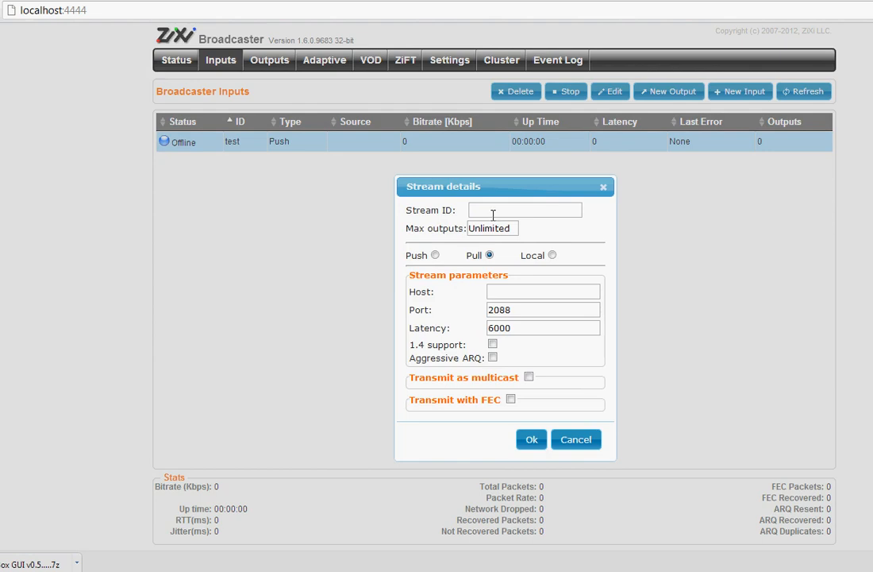
click(524, 210)
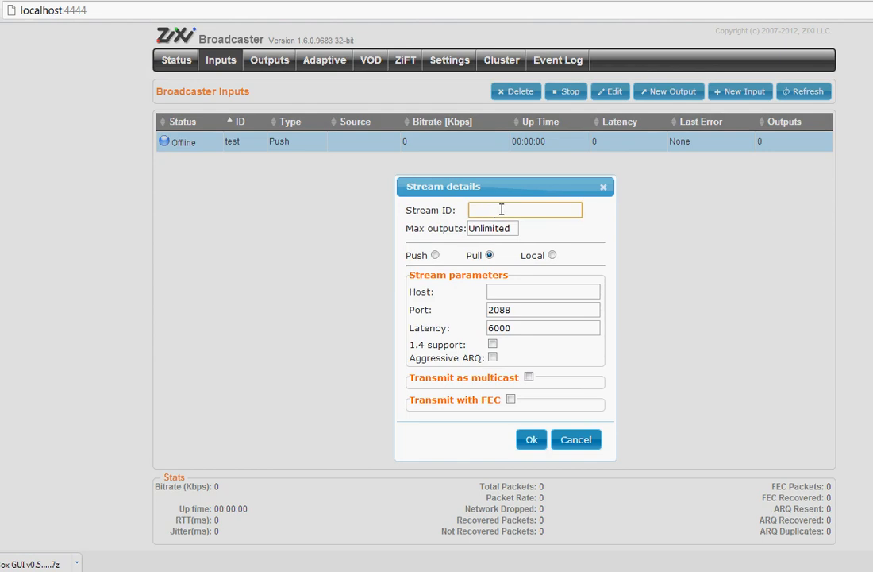
text(test)
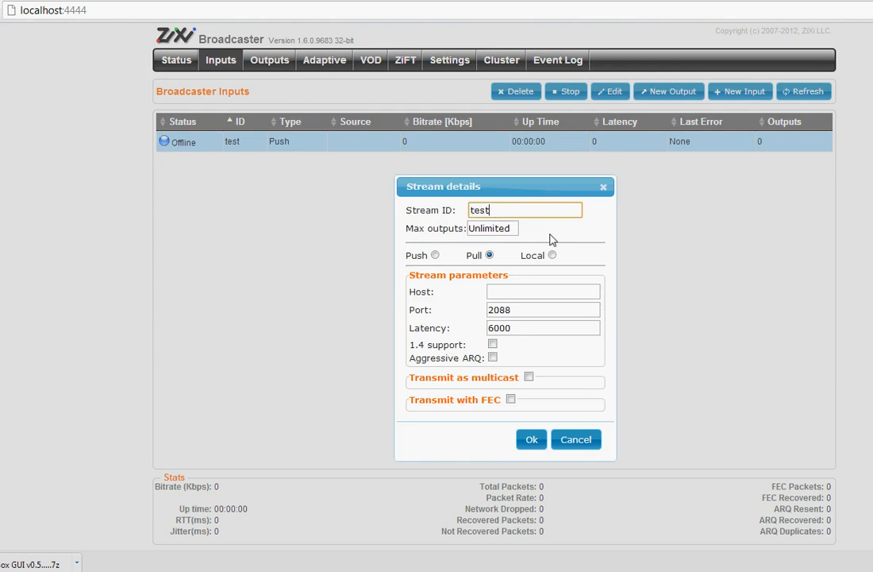
click(542, 292)
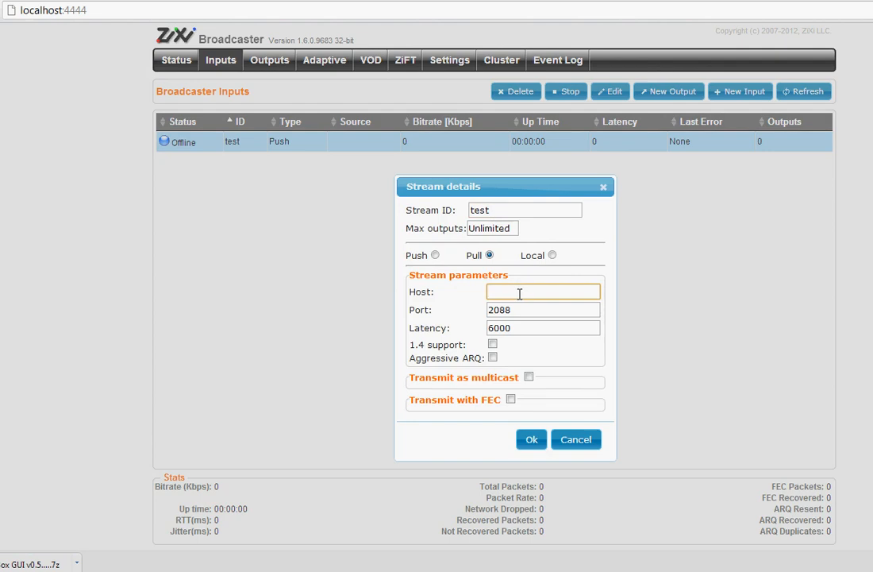
text(10.0.0.1)
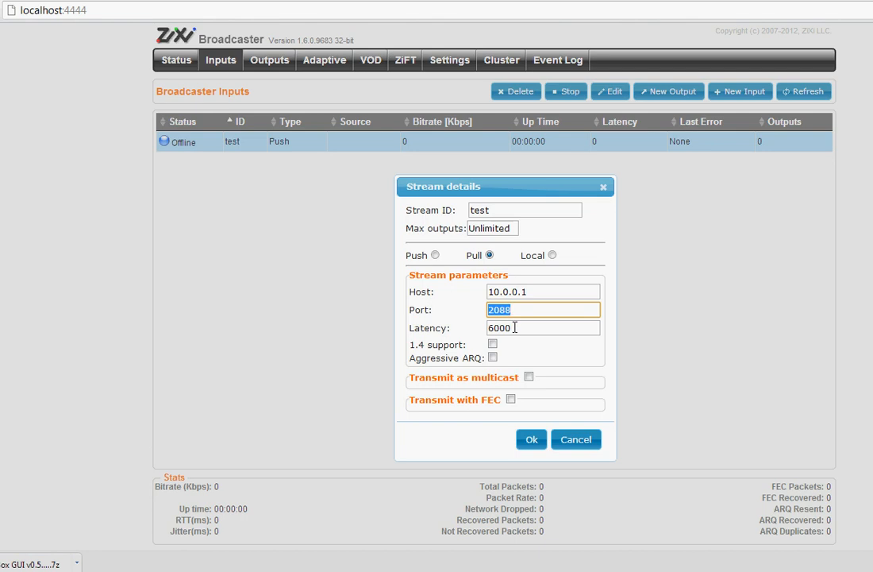
click(543, 327)
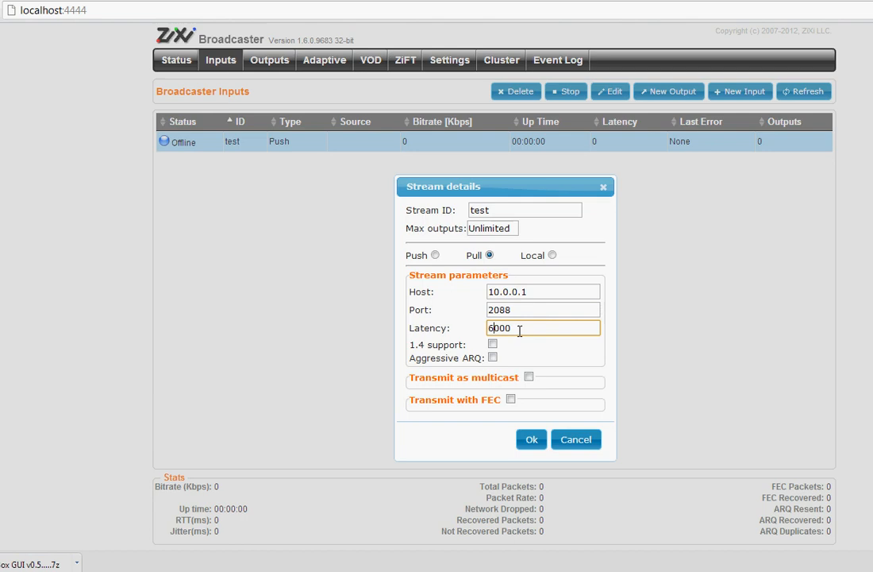
mouse_move(546, 365)
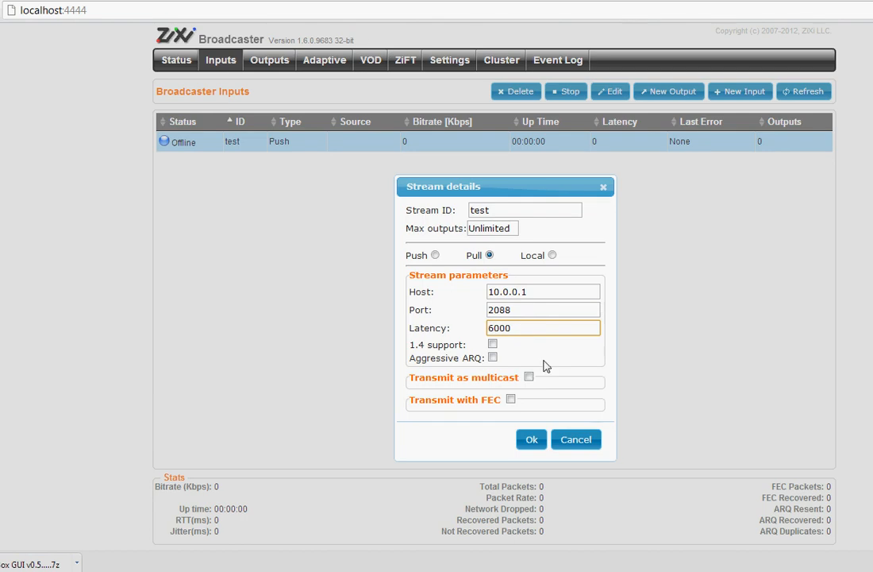
click(531, 438)
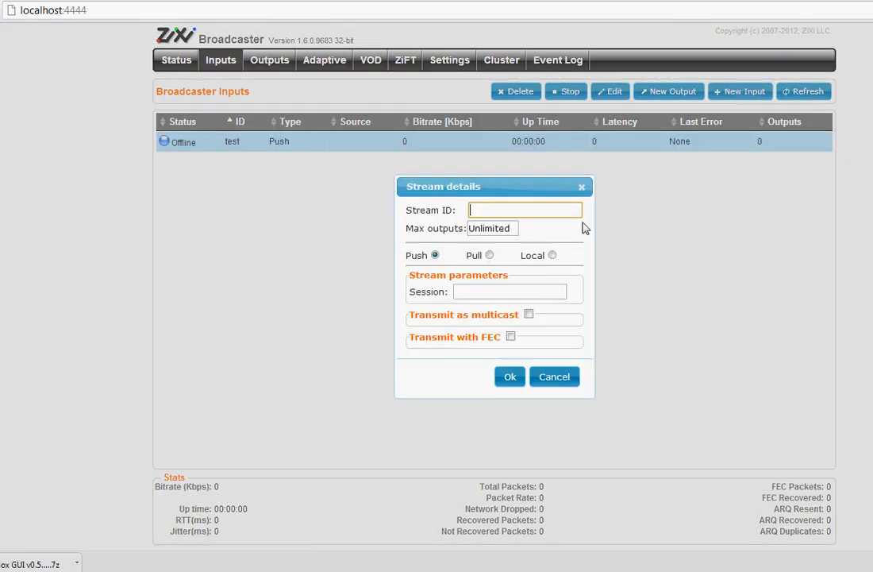
Add a local UDP input 'test1' listening on port 6000.
click(554, 254)
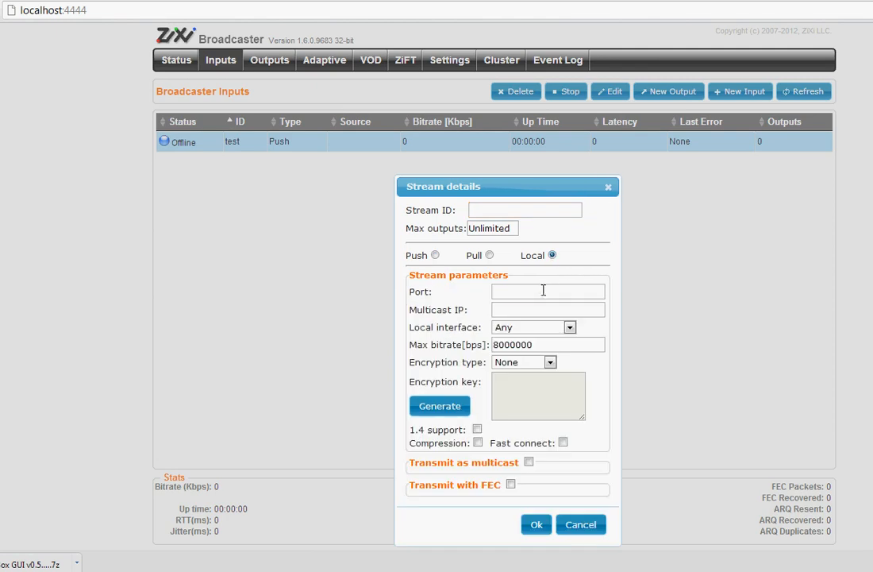
click(548, 292)
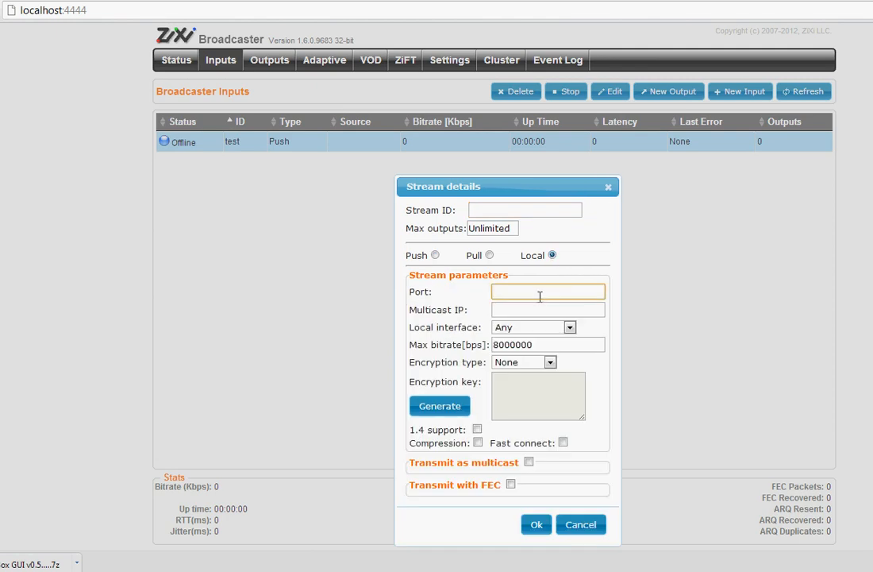
click(547, 293)
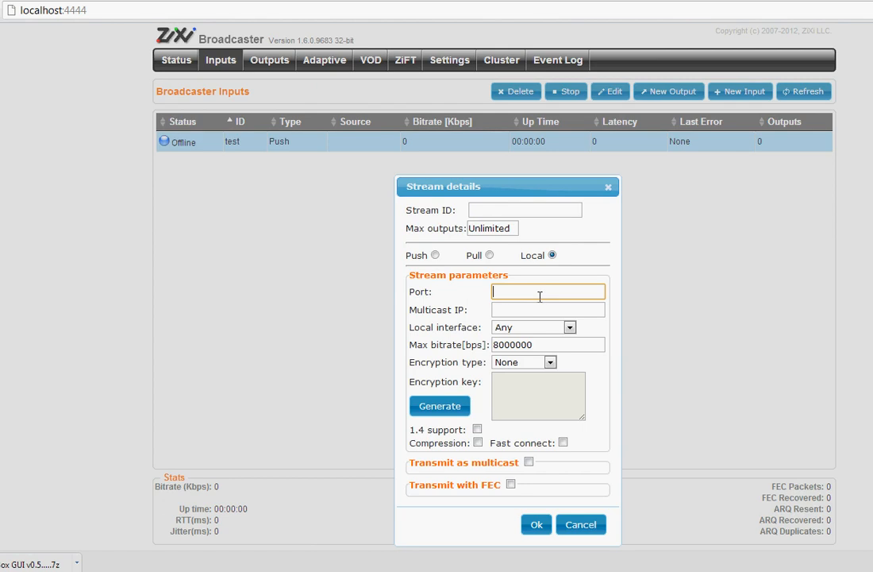
text(6)
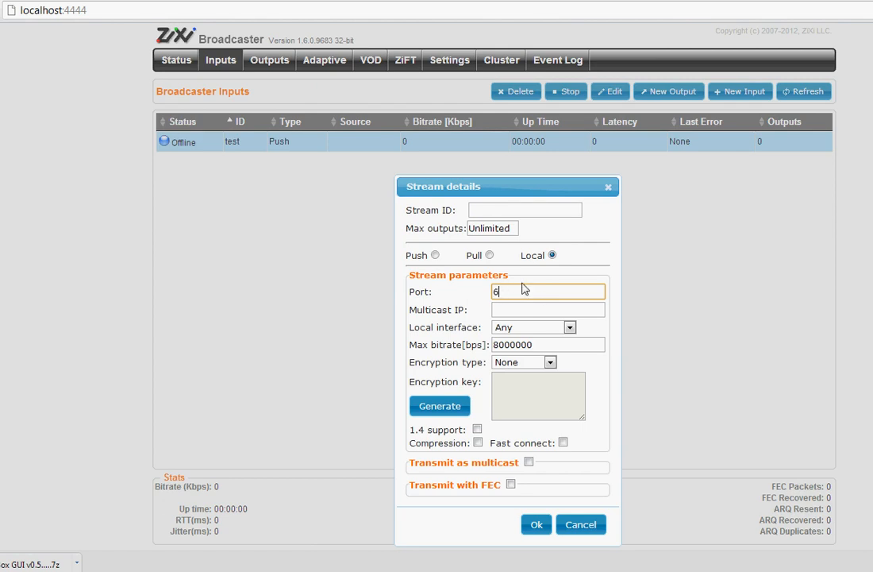
text(000)
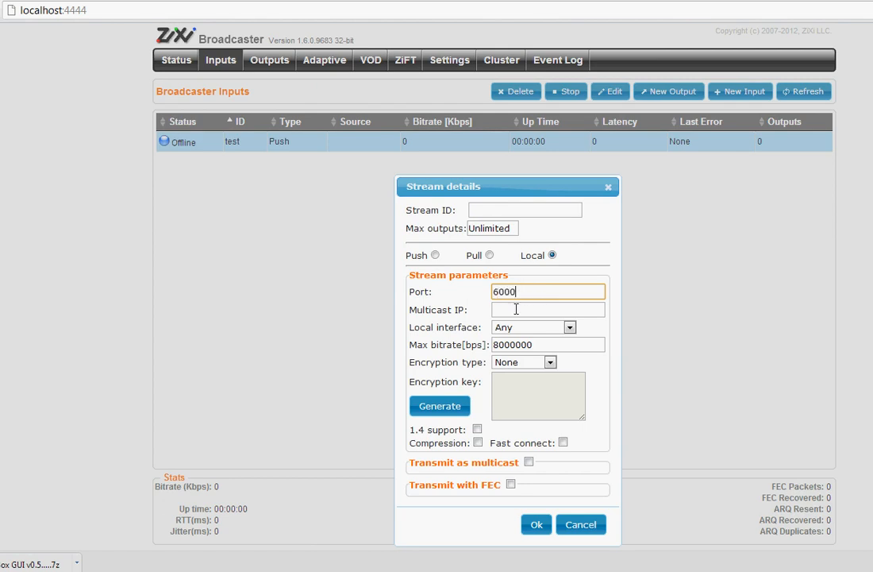
click(547, 309)
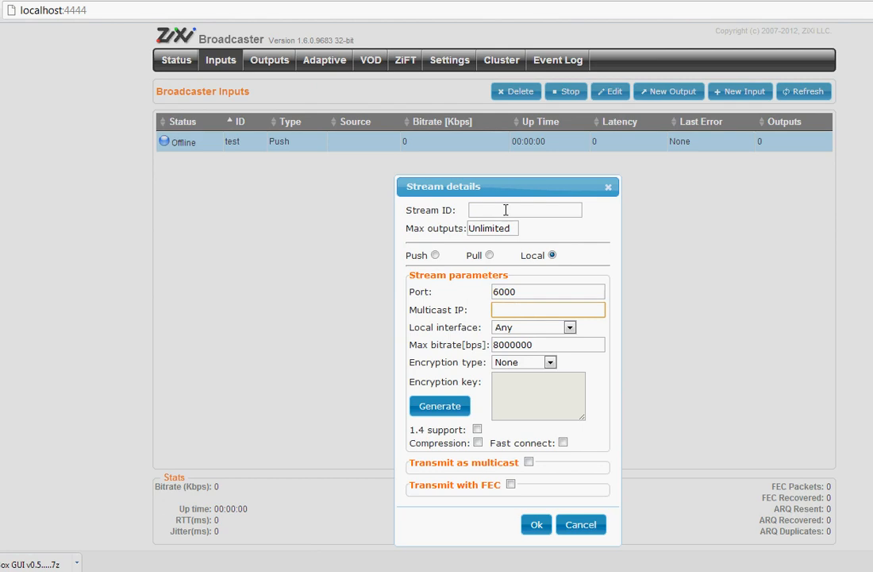
click(524, 210)
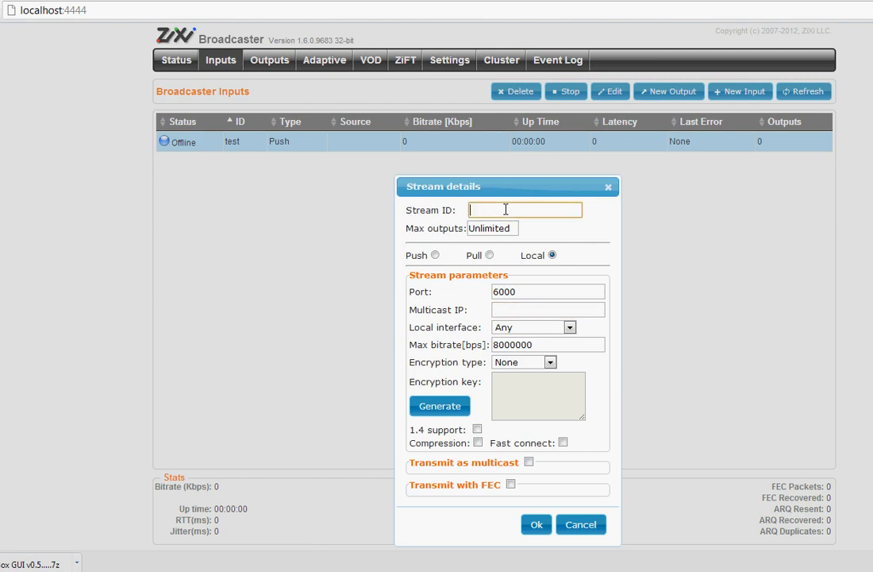
text(test1)
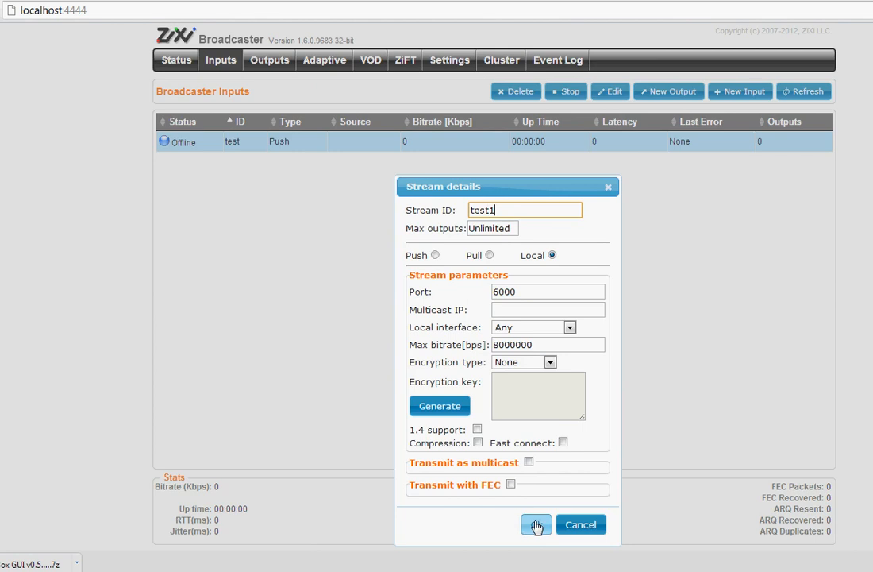
click(535, 524)
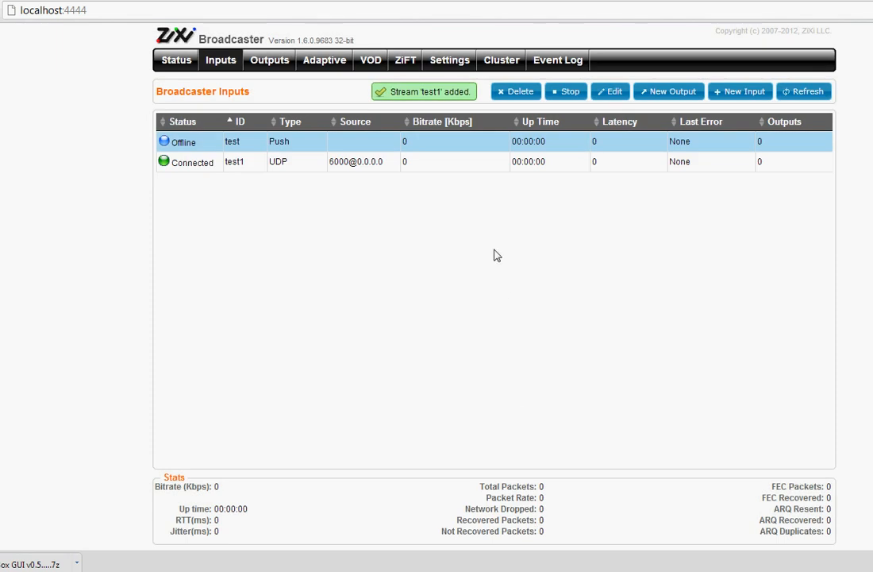
mouse_move(406, 152)
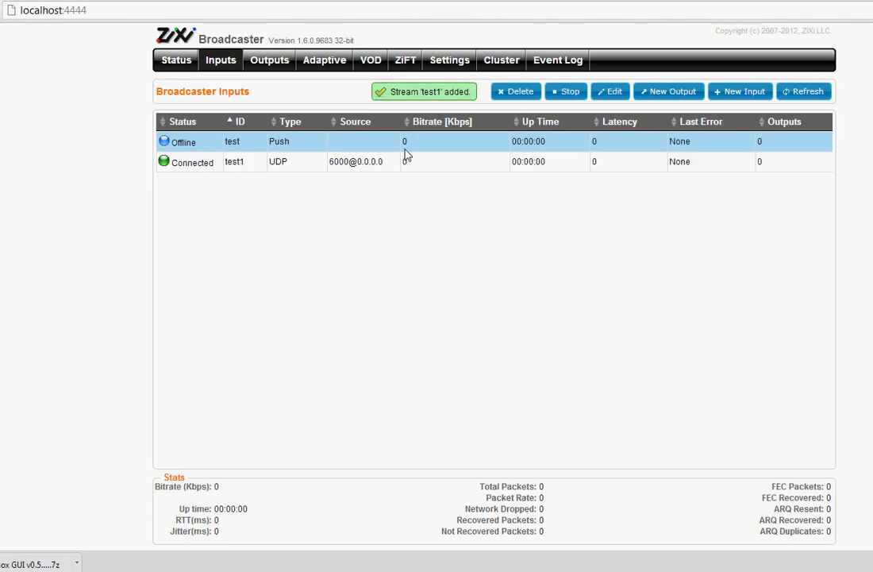
mouse_move(257, 144)
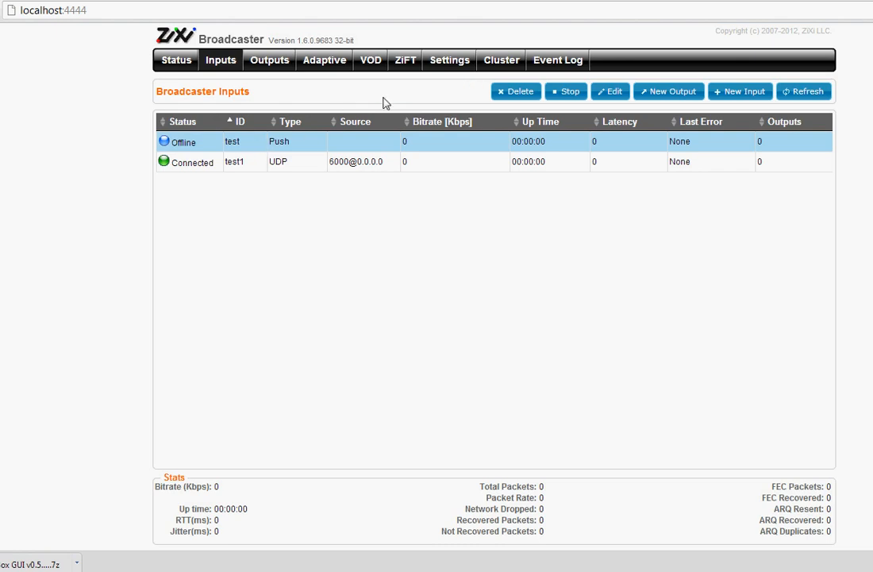
Go to the broadcaster settings page.
click(450, 60)
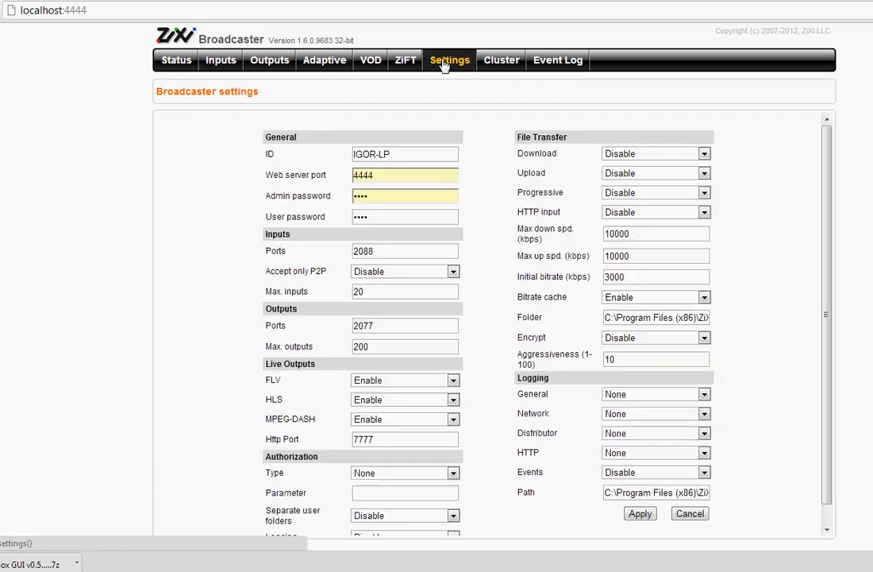
mouse_move(378, 388)
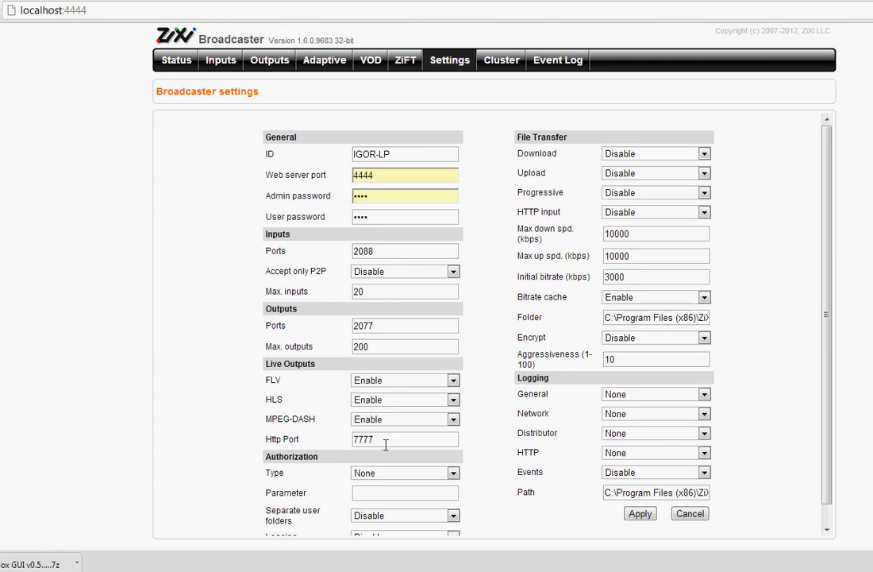
Read the live outputs HTTP port 7777 in settings and return to the Inputs list.
click(394, 439)
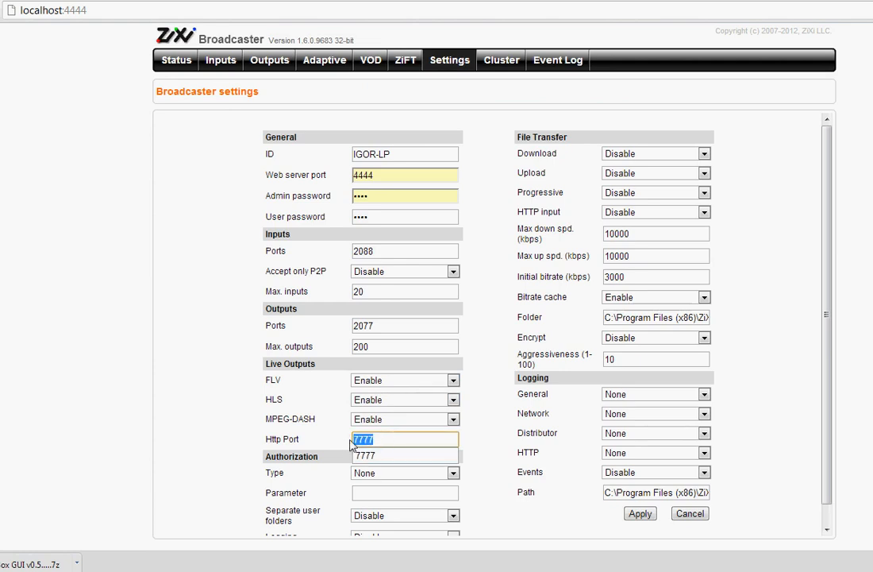
mouse_move(411, 233)
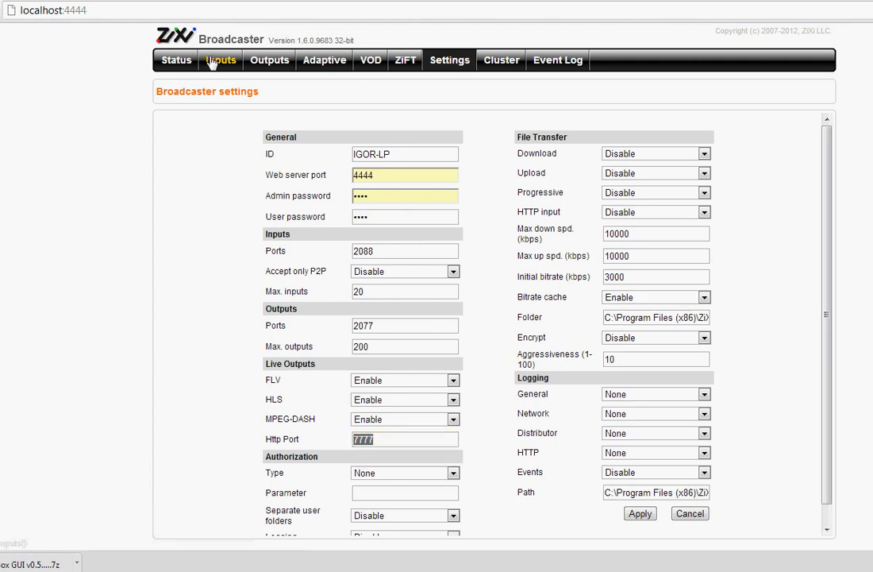
click(221, 60)
text(http://127.0.0.1:)
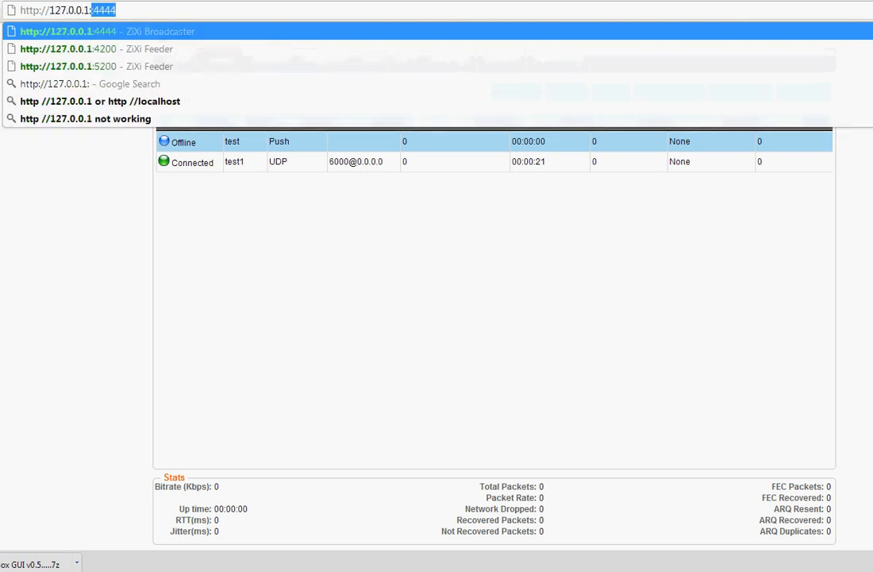
text(7777)
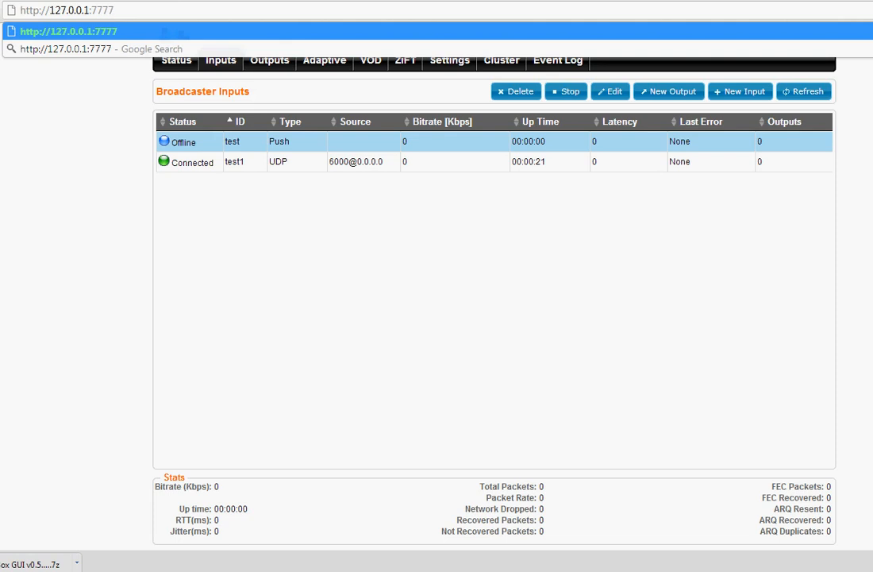
text(/te)
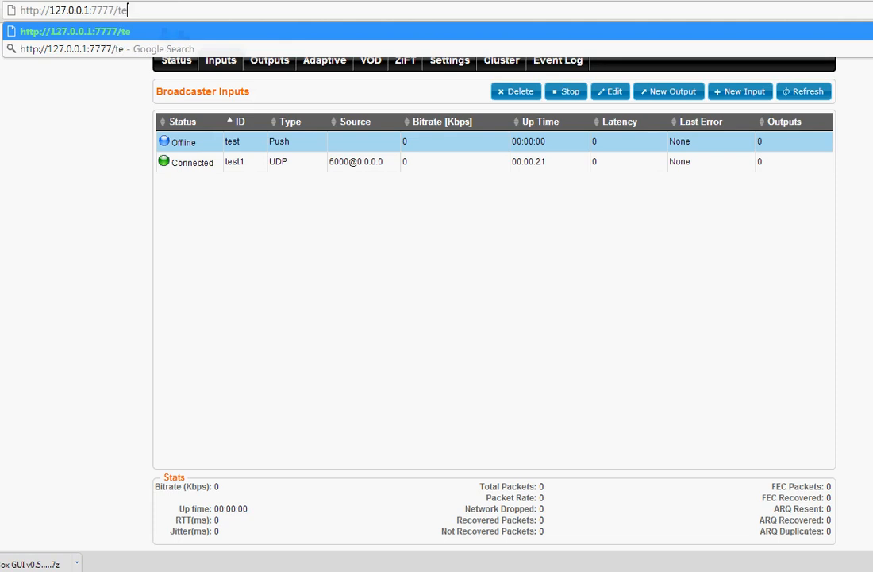
text(st.)
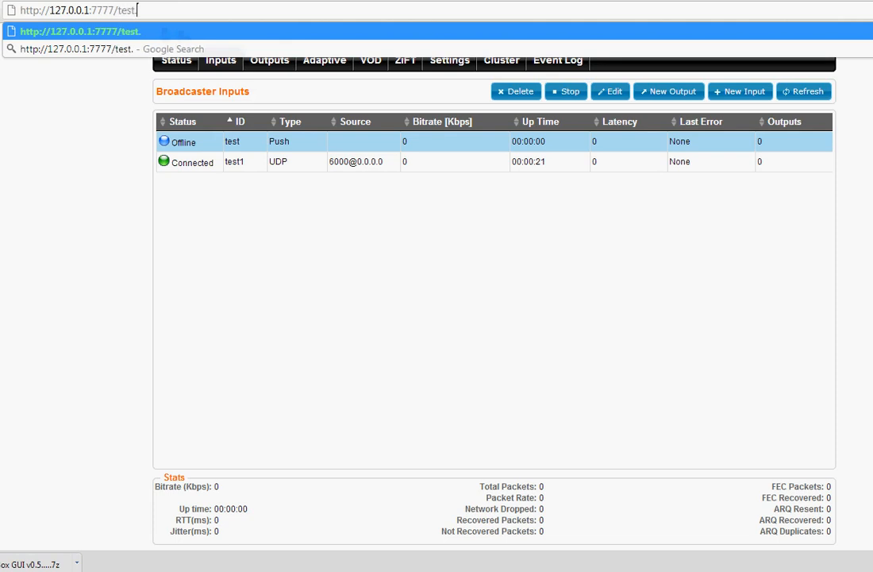
text(flv)
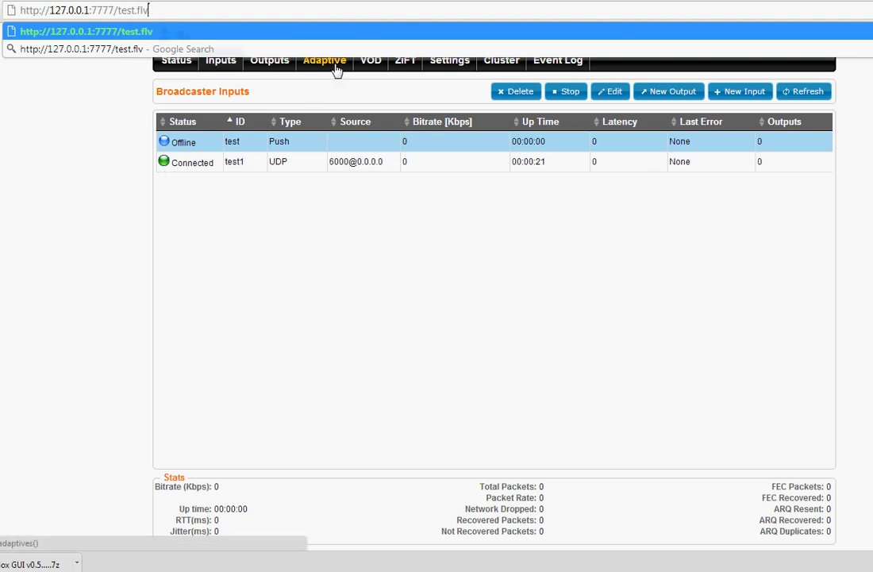
Delete the old adaptive group ch1 and begin a new group named ch1.
click(324, 61)
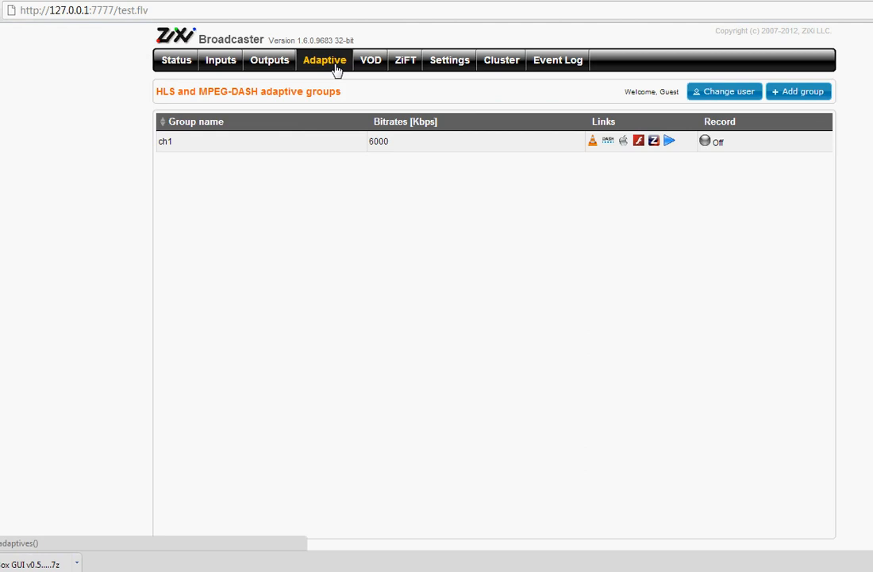
mouse_move(744, 149)
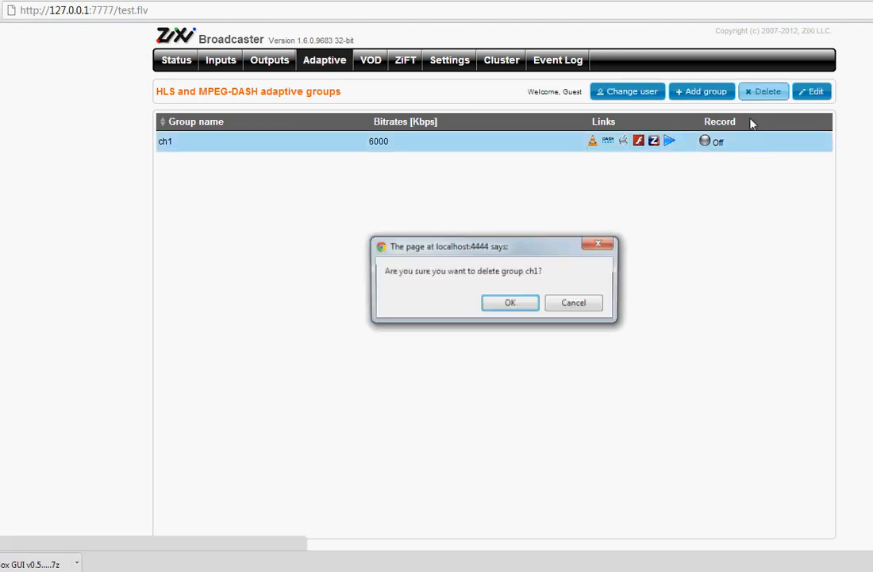
click(510, 302)
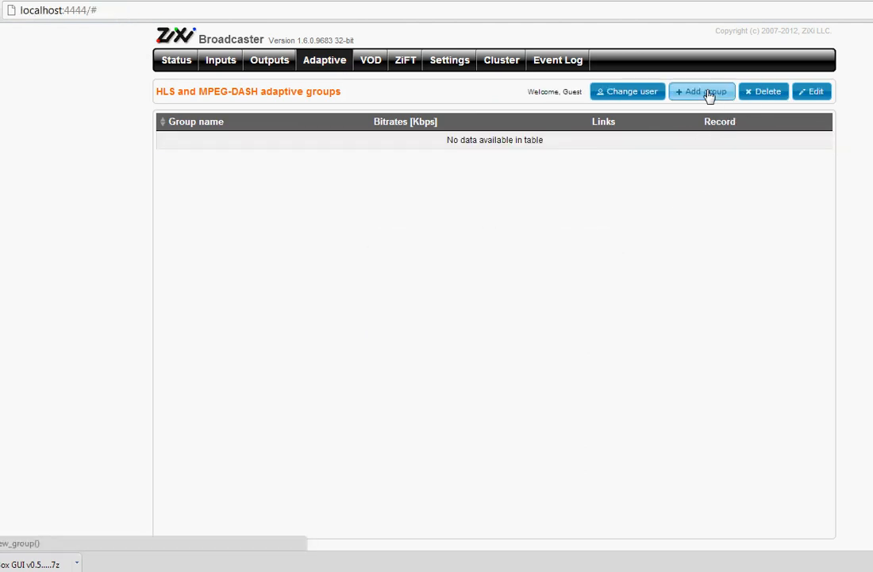
click(704, 90)
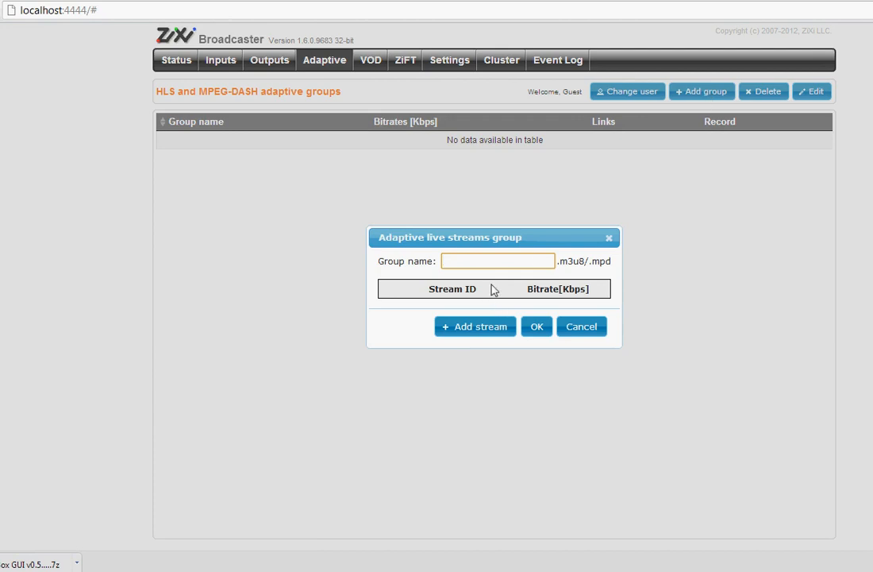
mouse_move(475, 327)
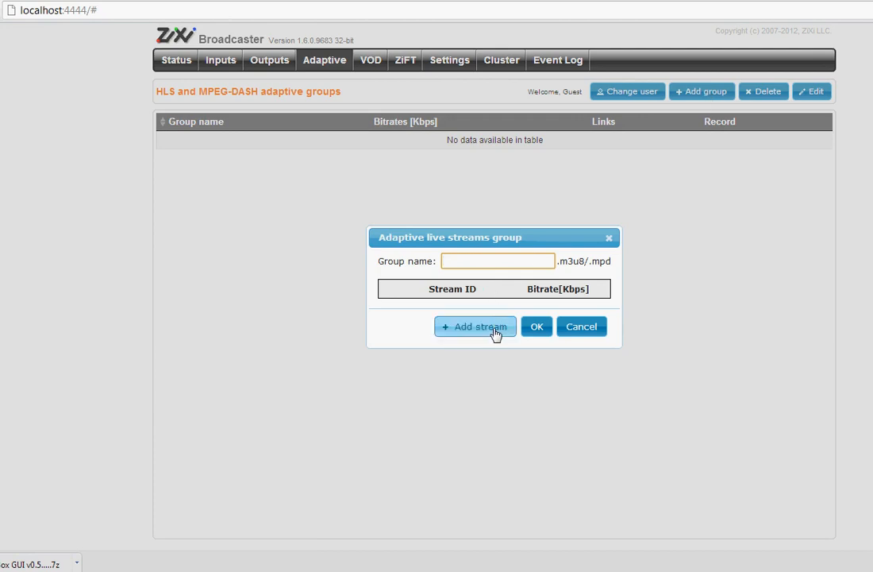
click(497, 260)
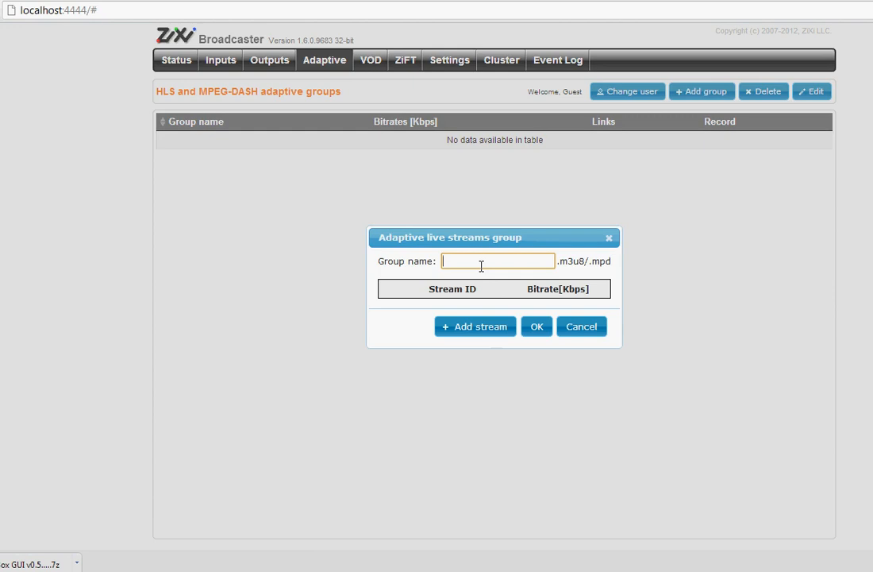
text(ch1)
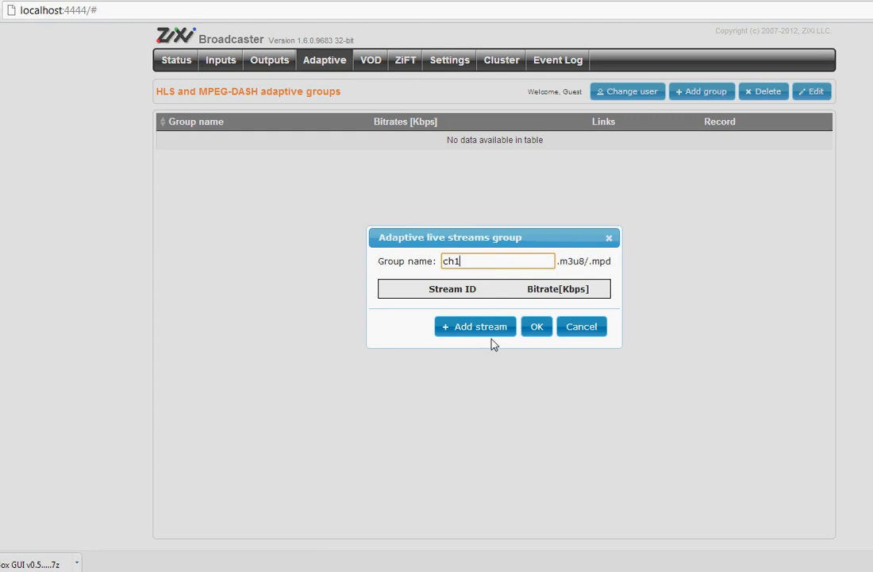
Add streams test at 6000 and test1 at 4000 kbps and save group ch1.
click(474, 327)
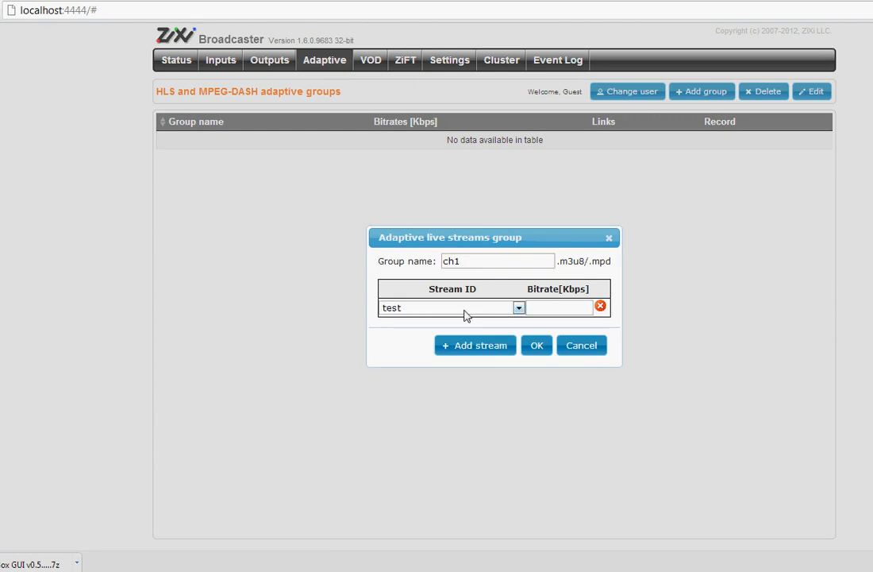
click(517, 308)
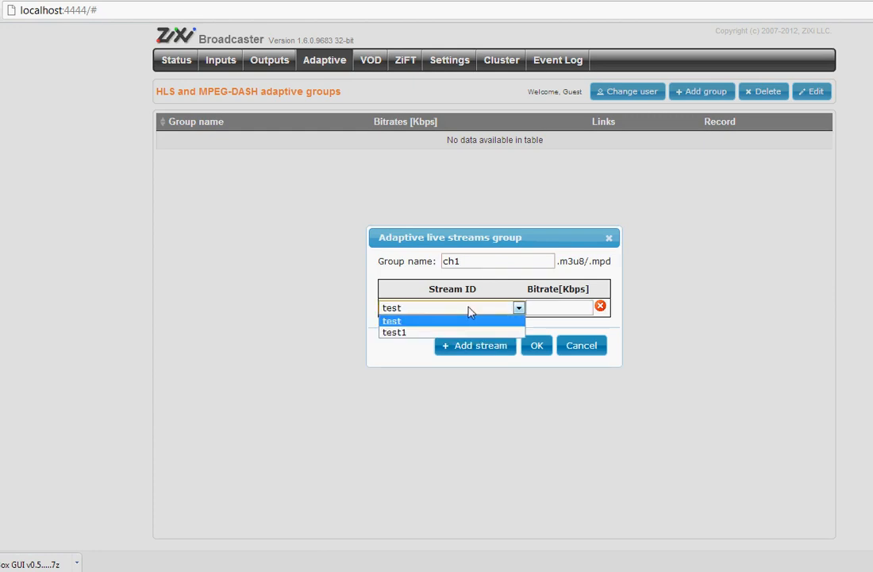
click(391, 321)
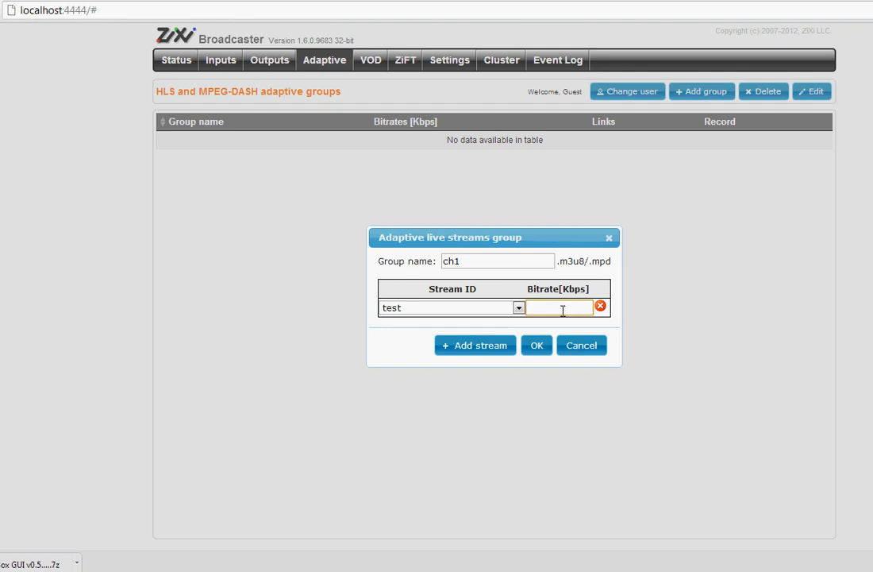
text(6000)
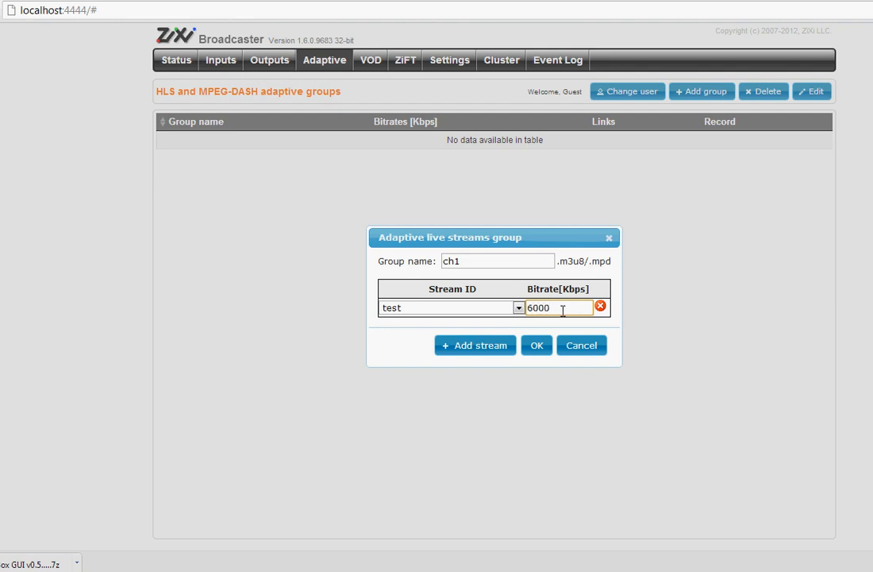
mouse_move(511, 319)
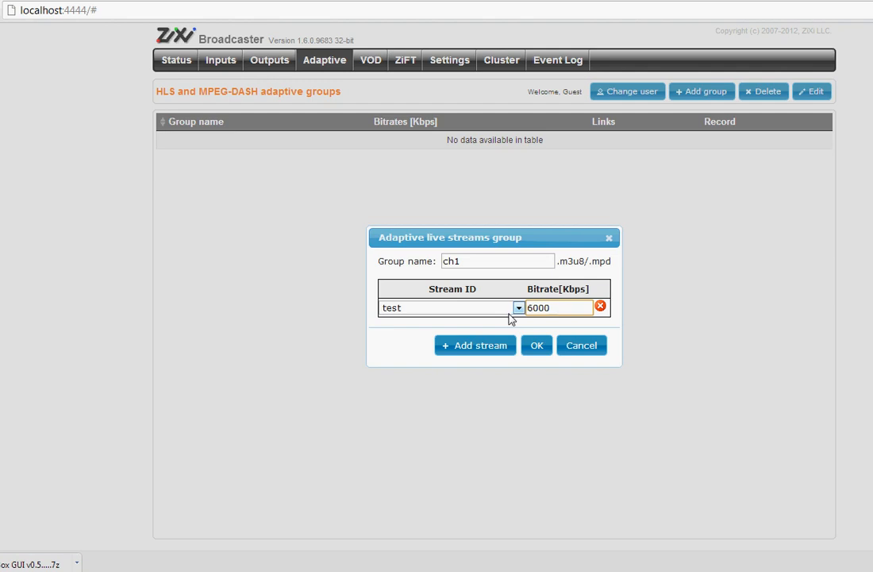
click(474, 346)
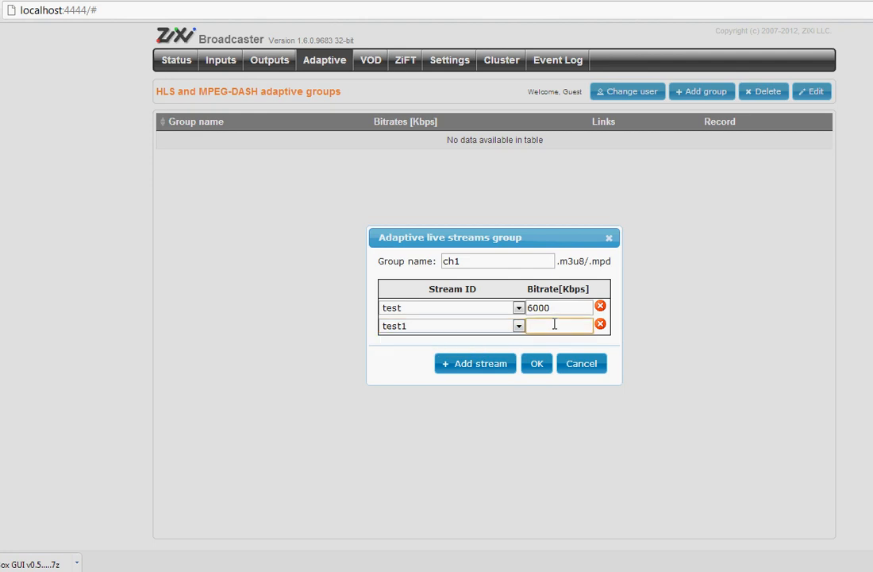
text(4000)
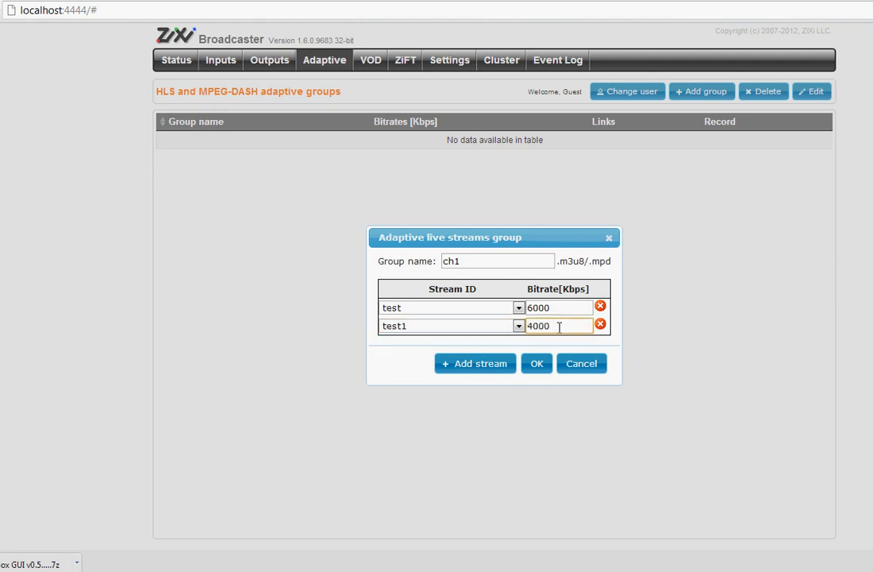
click(537, 362)
text(http://)
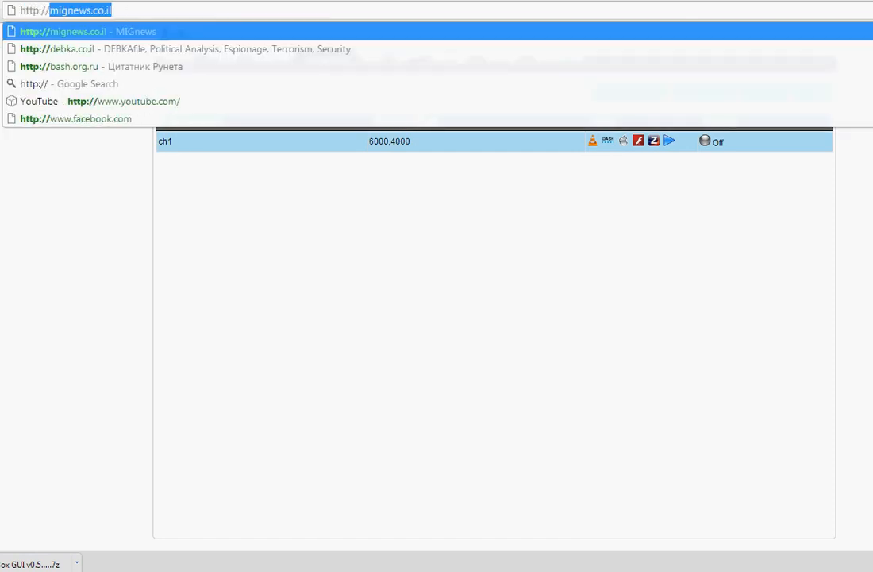
text(127.0.0.1:7777)
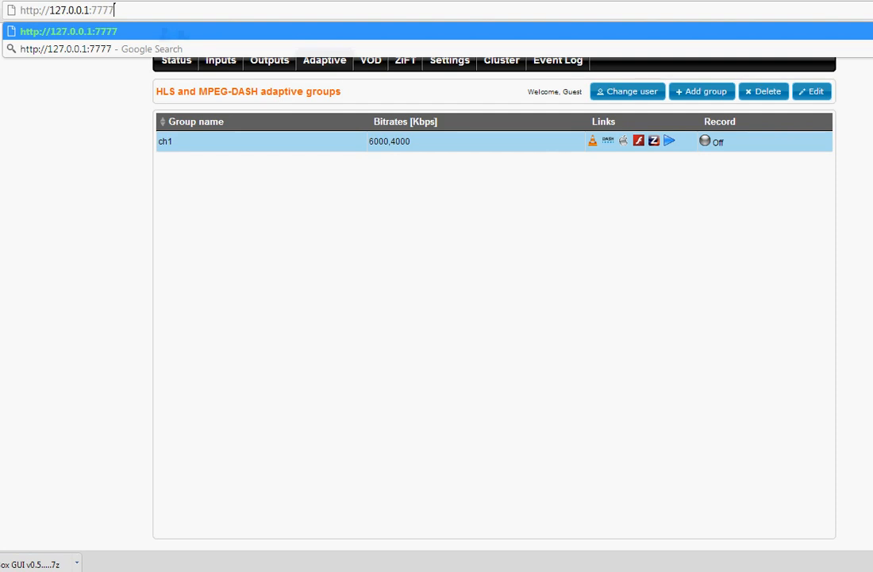
text(/)
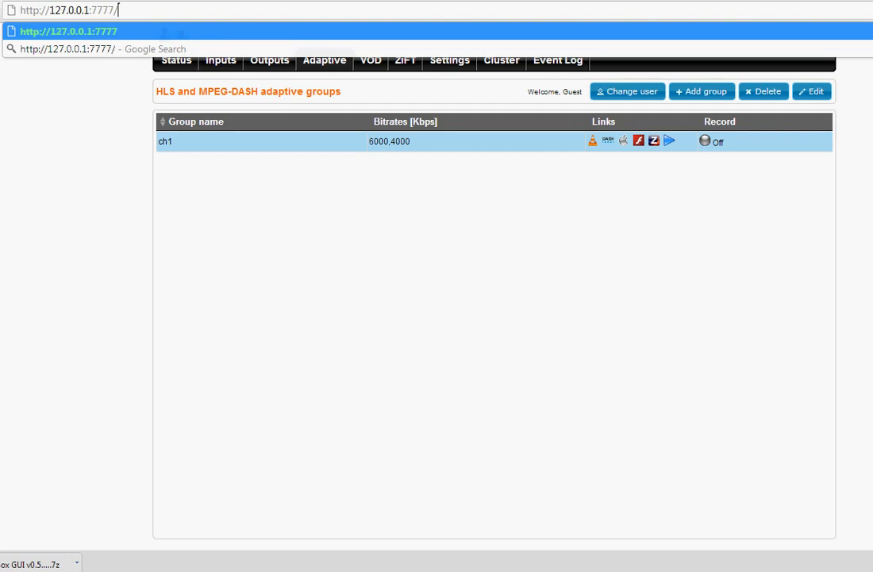
text(ch)
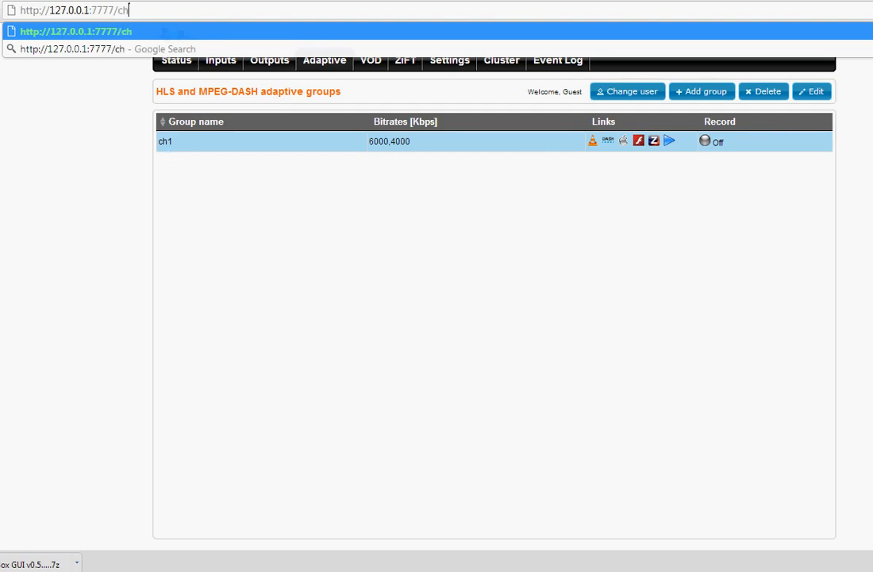